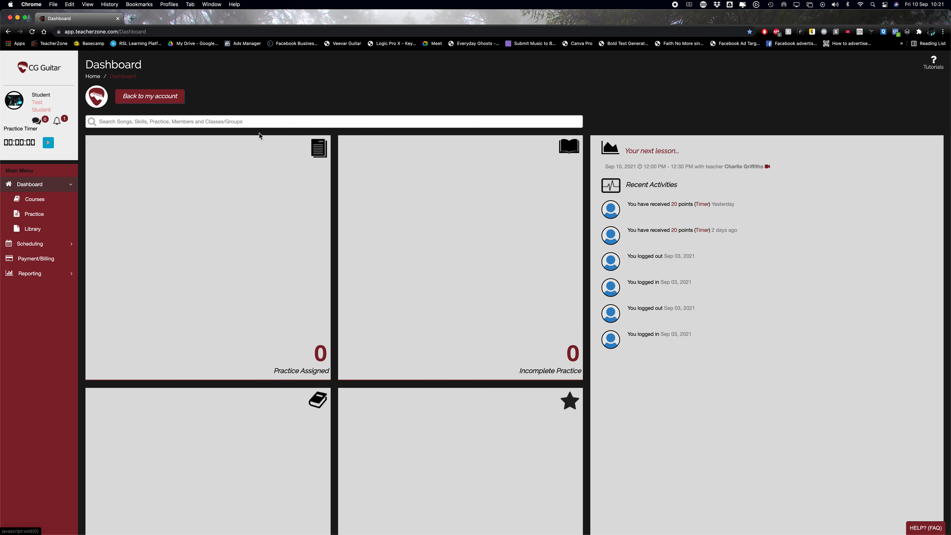
mouse_move(292, 108)
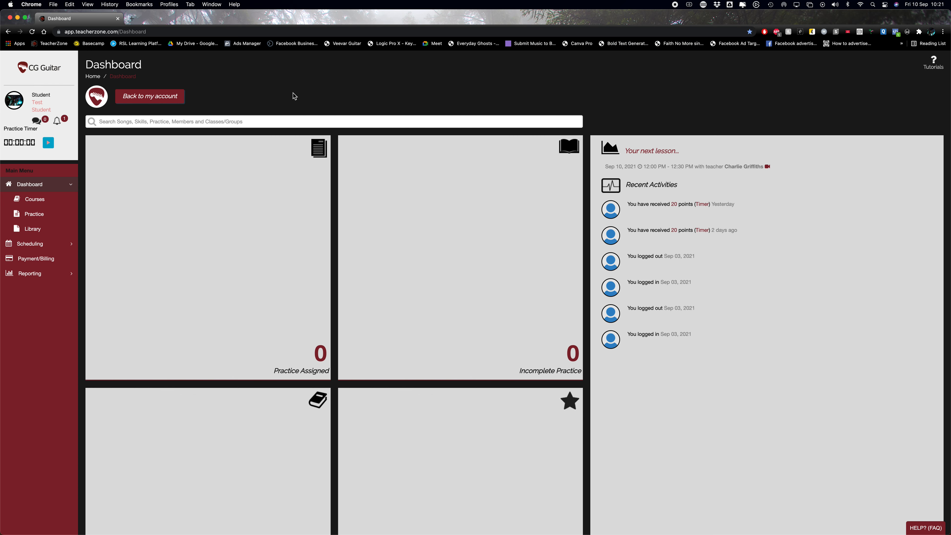
mouse_move(25, 174)
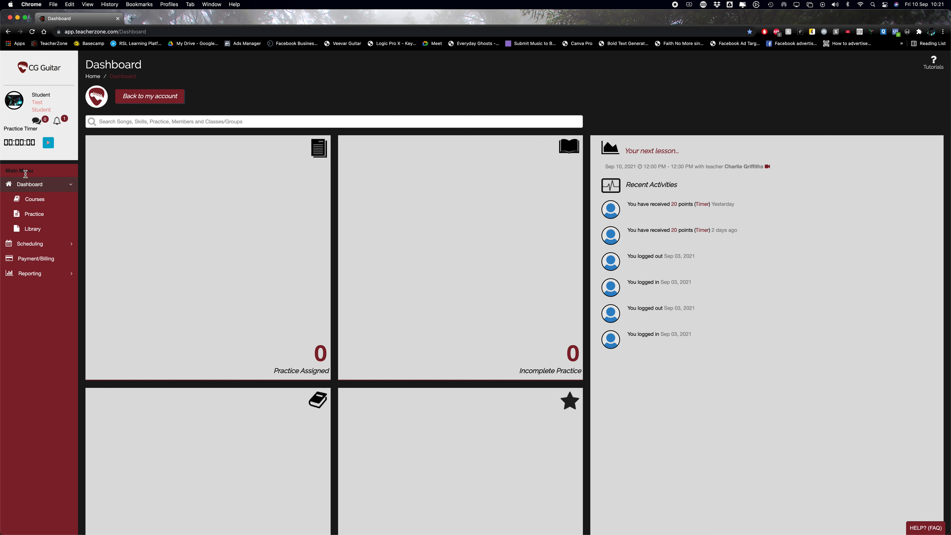
mouse_move(48, 219)
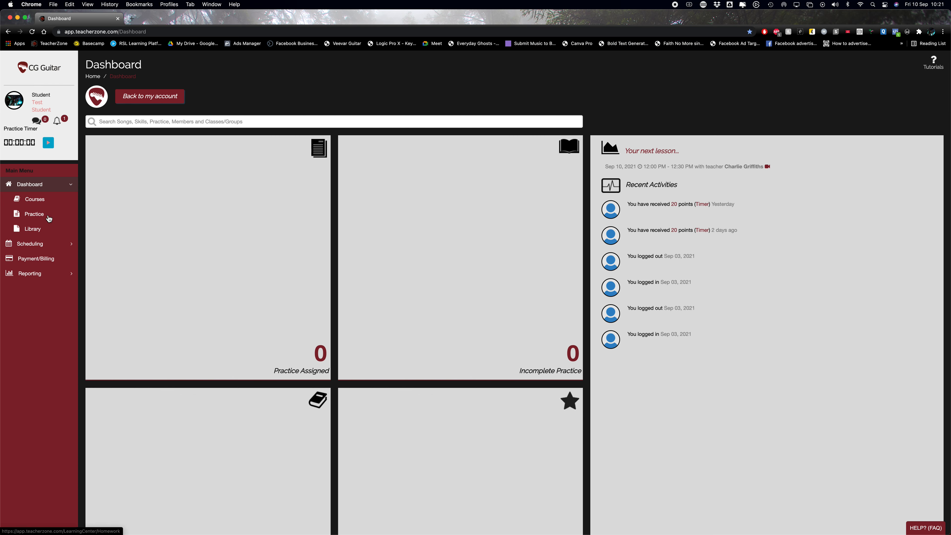
mouse_move(41, 258)
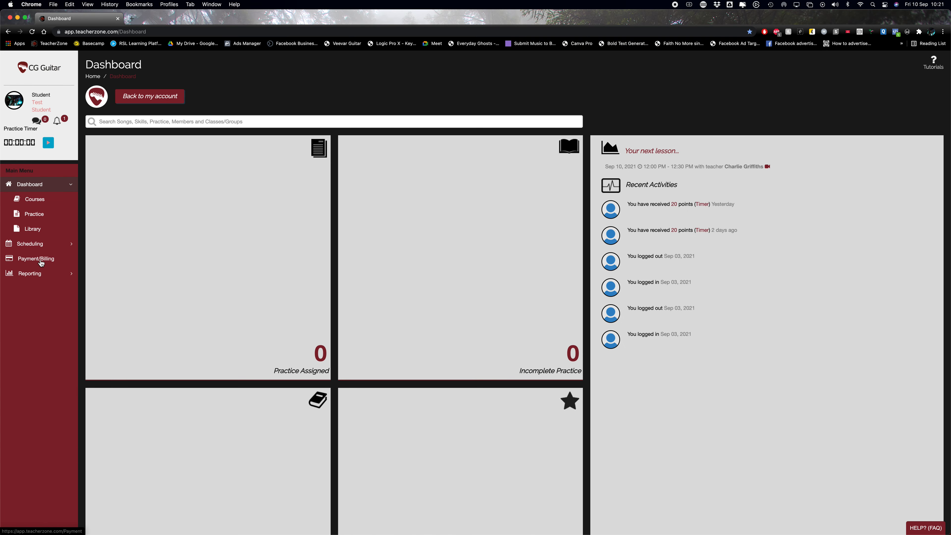
- Show the student's Payment/Billing info with the Add New Payment Method choices (Credit Card, ACH/EFT)
left_click(37, 258)
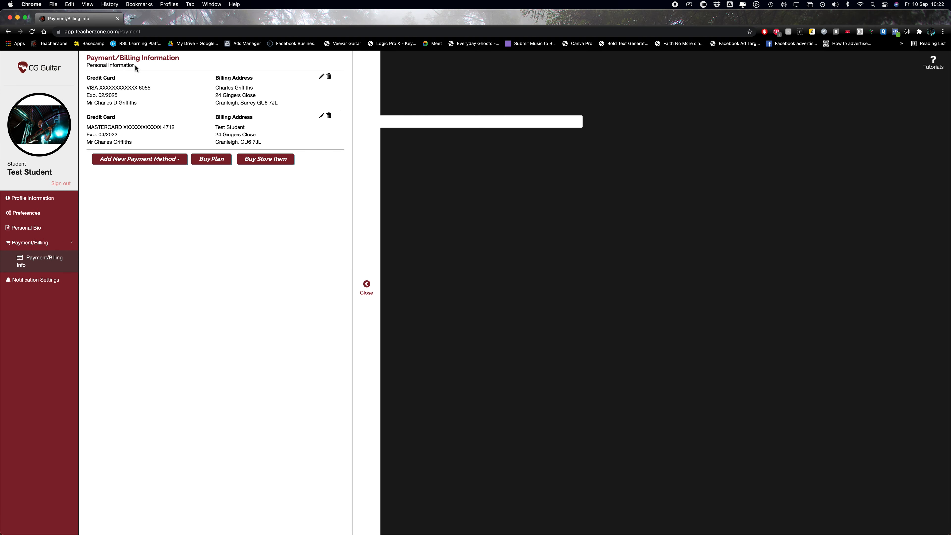
left_click(138, 159)
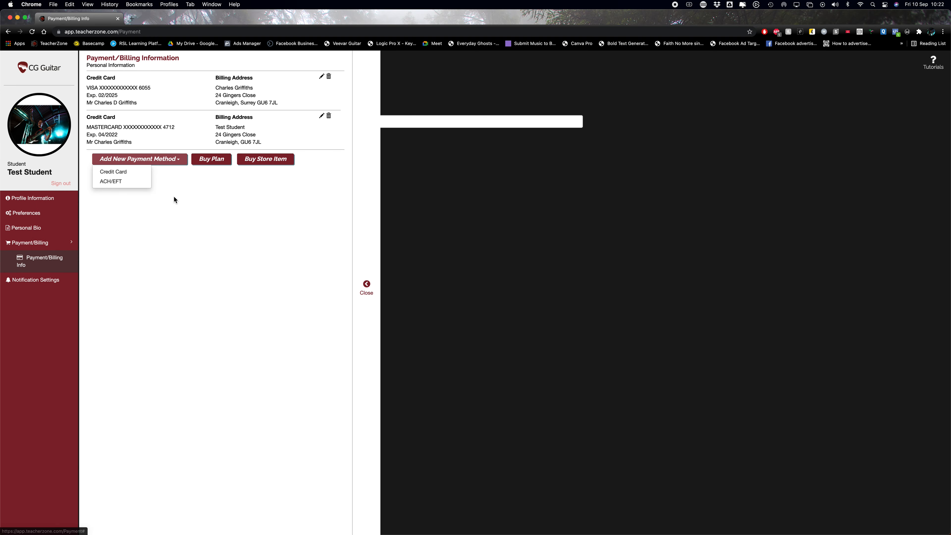
mouse_move(113, 172)
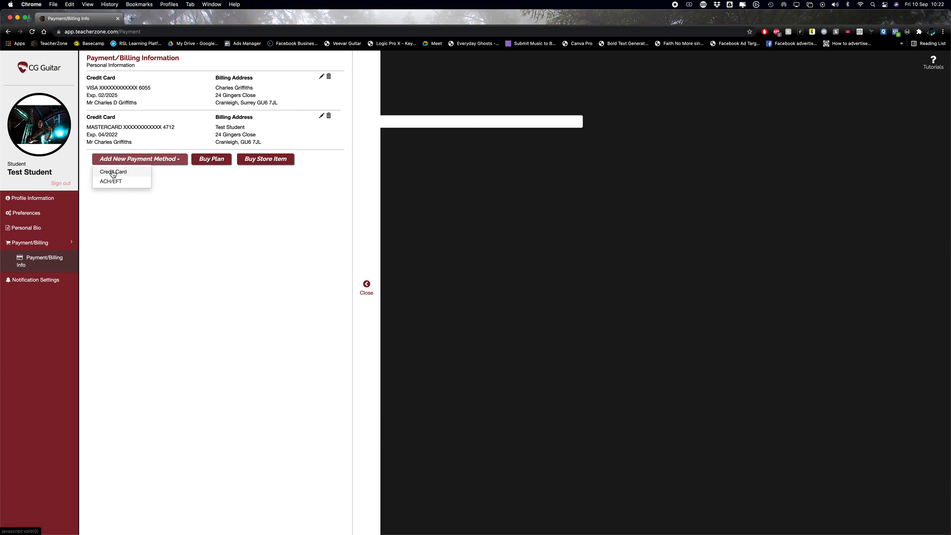
mouse_move(112, 181)
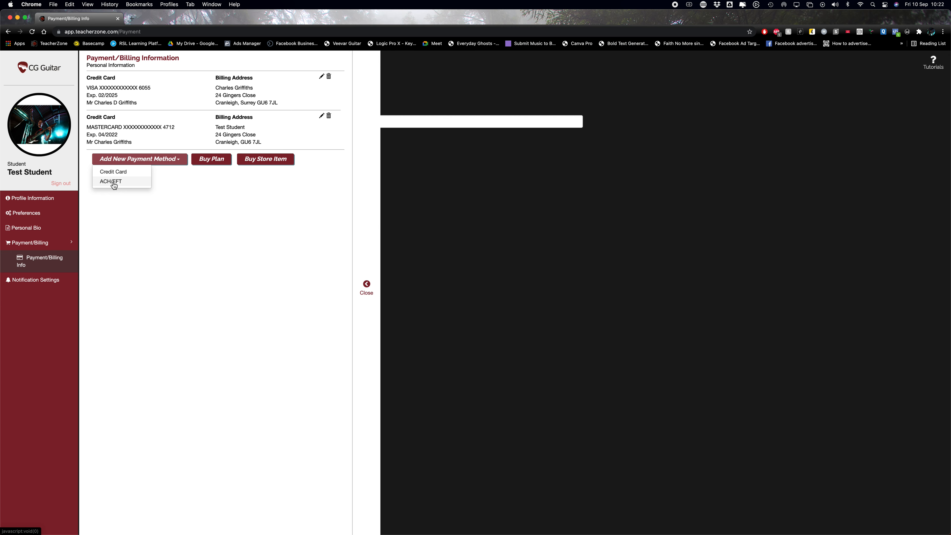
mouse_move(113, 172)
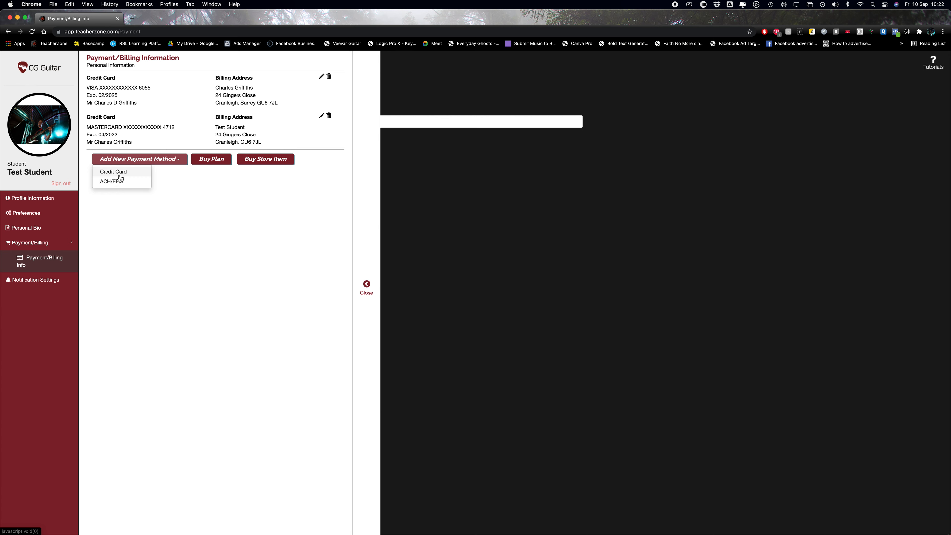
mouse_move(124, 179)
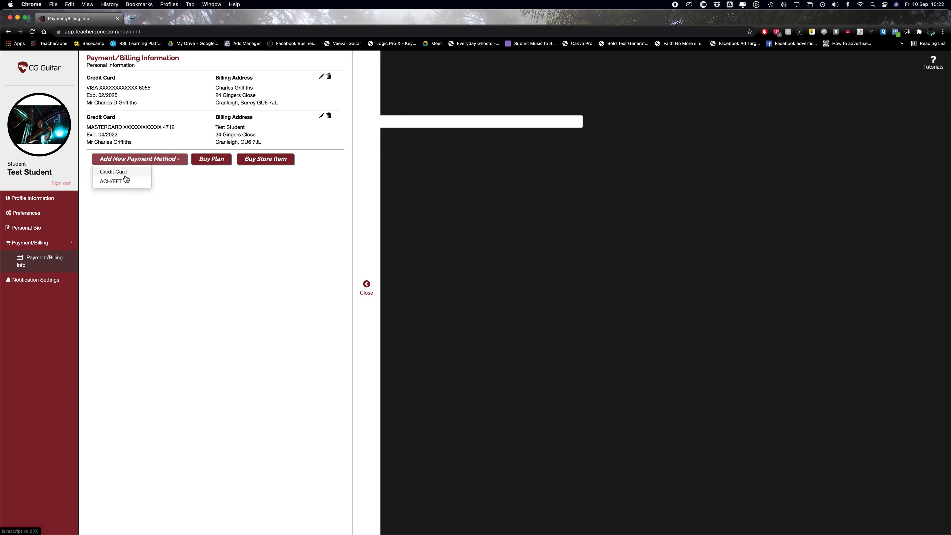
- Choose Credit Card so a blank card and billing address form appears
left_click(113, 172)
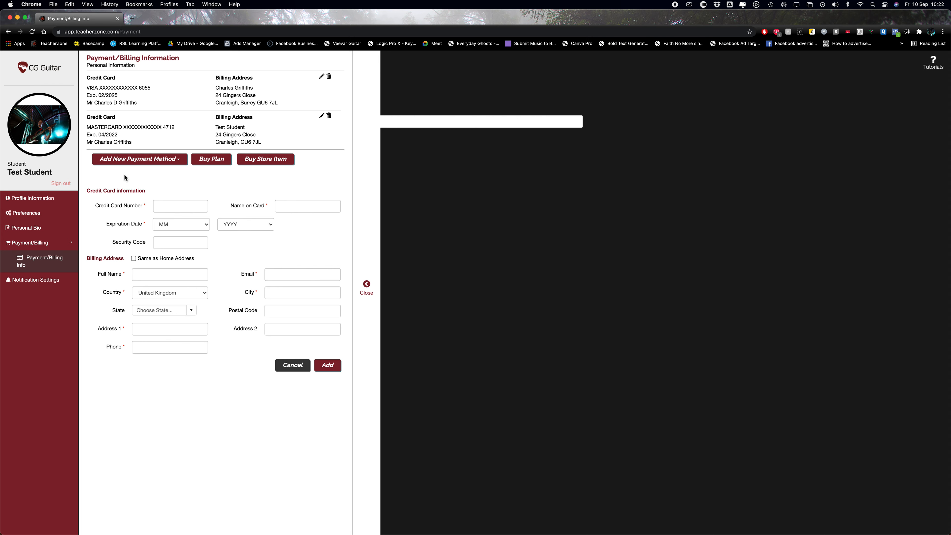
mouse_move(208, 172)
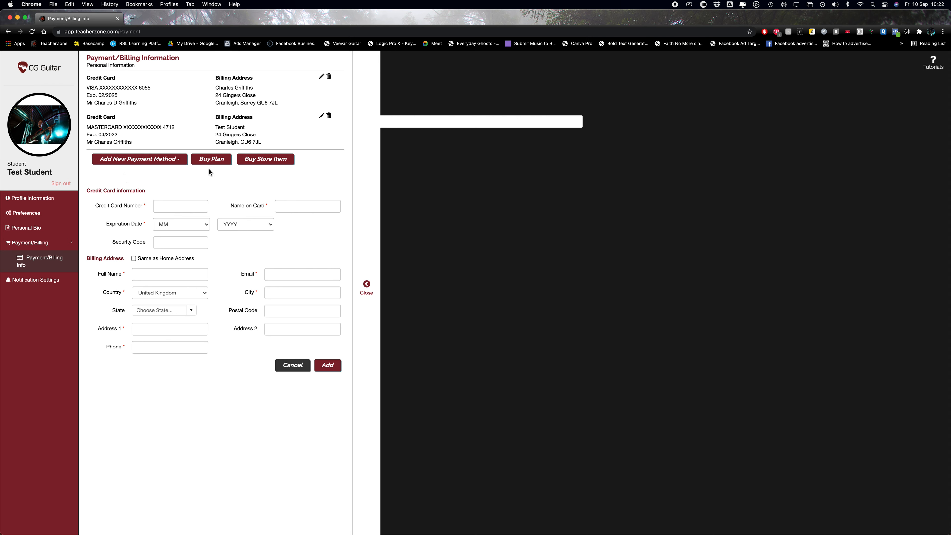
mouse_move(224, 185)
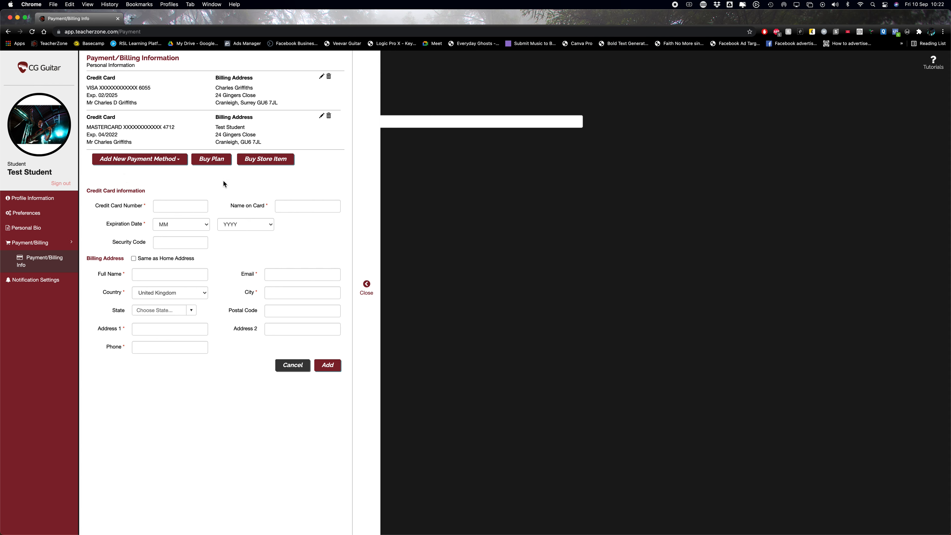
mouse_move(200, 213)
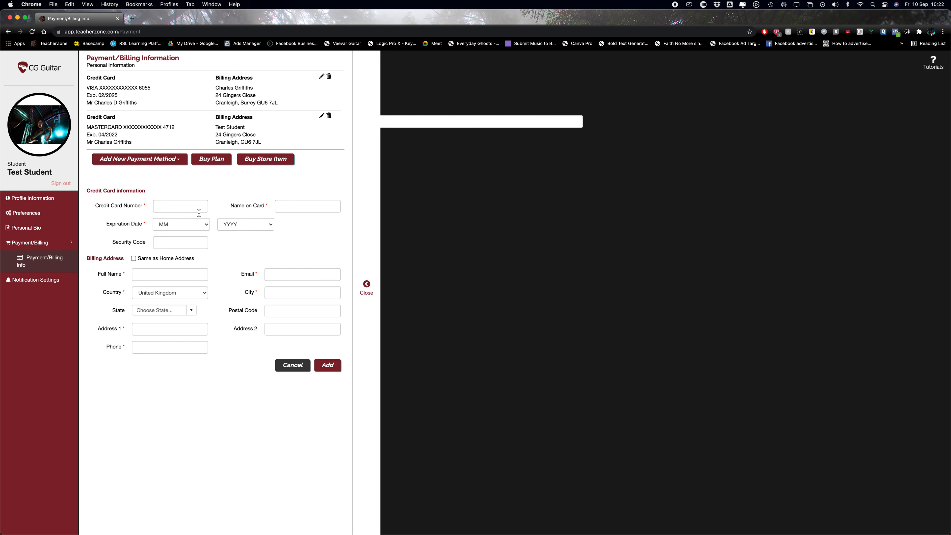
mouse_move(332, 245)
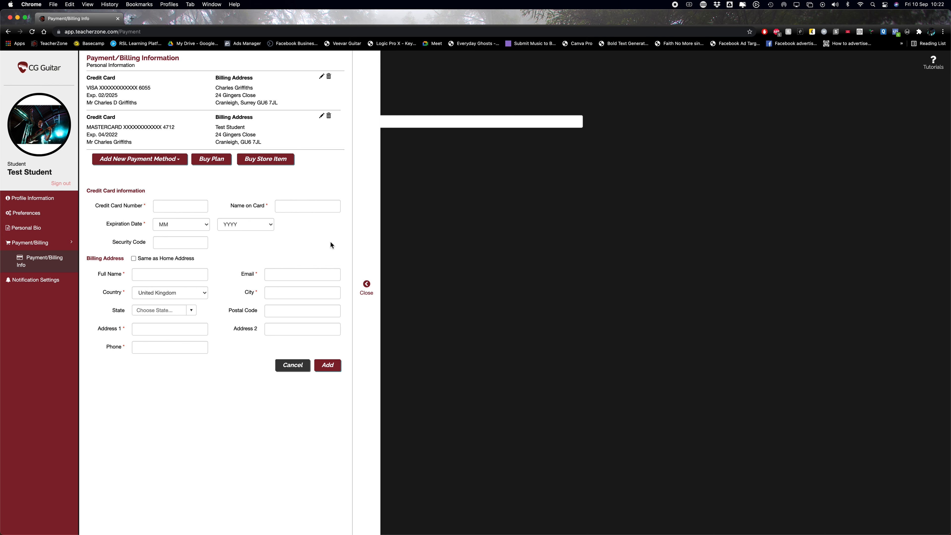
mouse_move(367, 285)
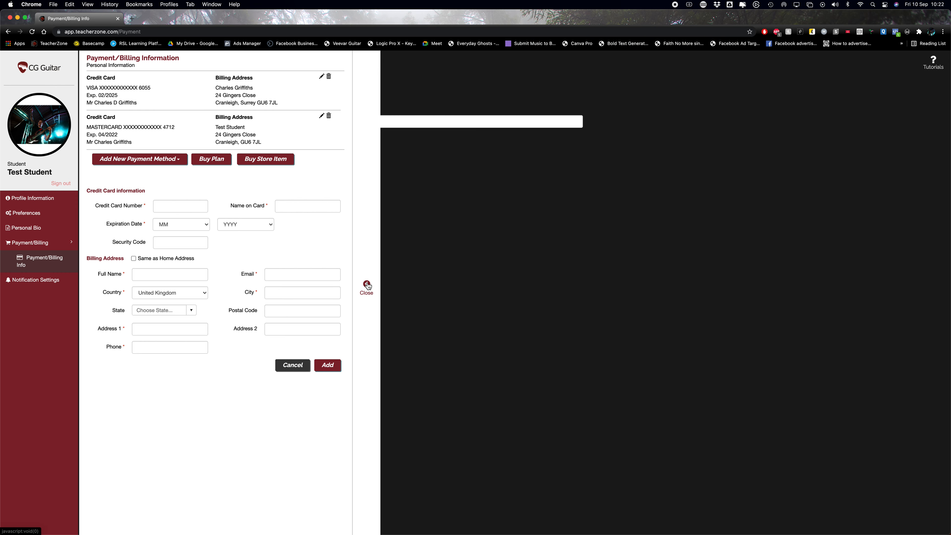
- Close the billing panel, returning to the Payment/Billing Info page
left_click(367, 289)
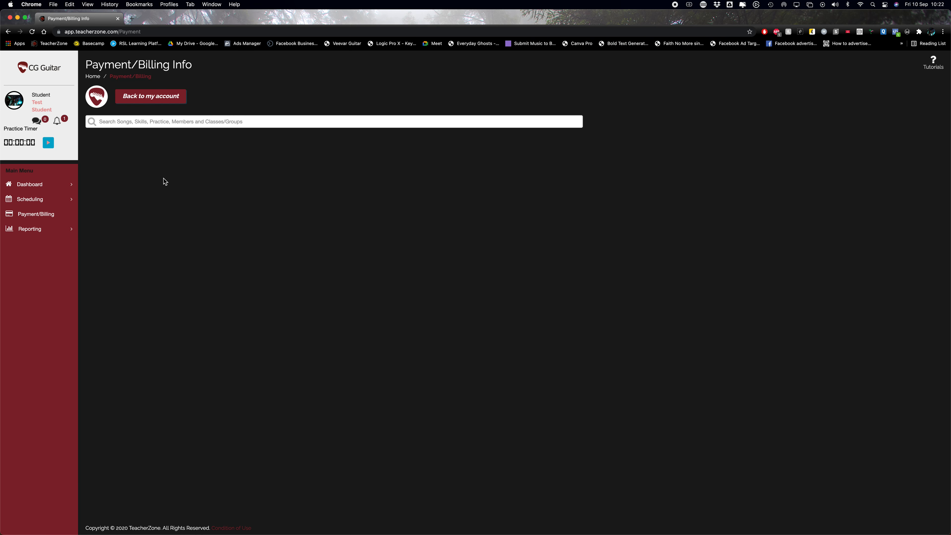
mouse_move(172, 178)
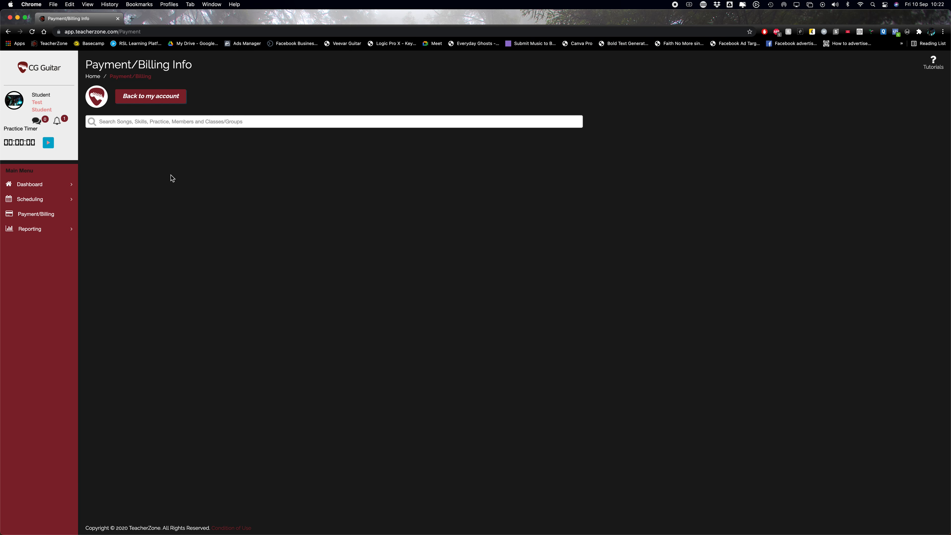
mouse_move(707, 5)
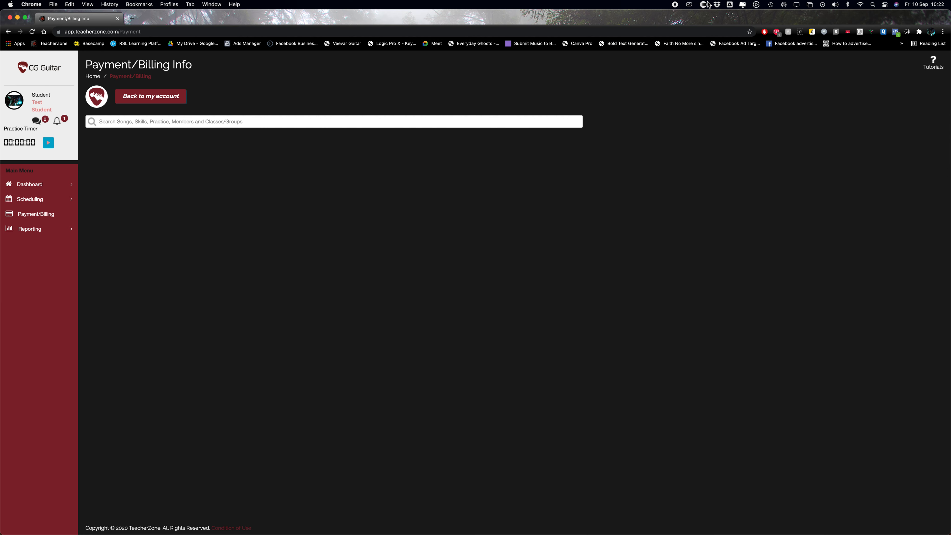